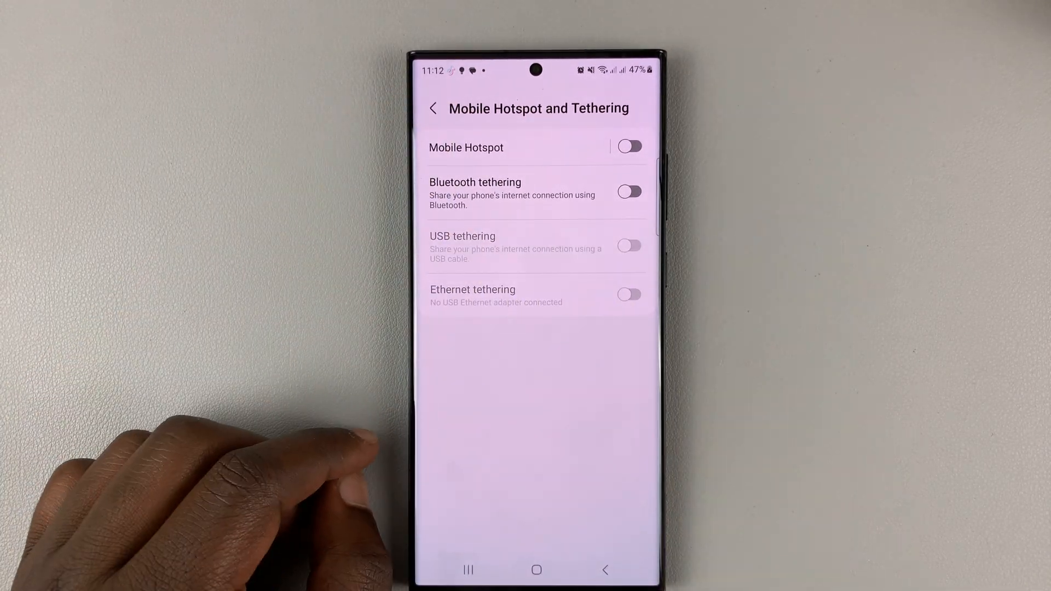
# Toggle the USB tethering switch on, off, on and off again to show it responds
pyautogui.click(629, 241)
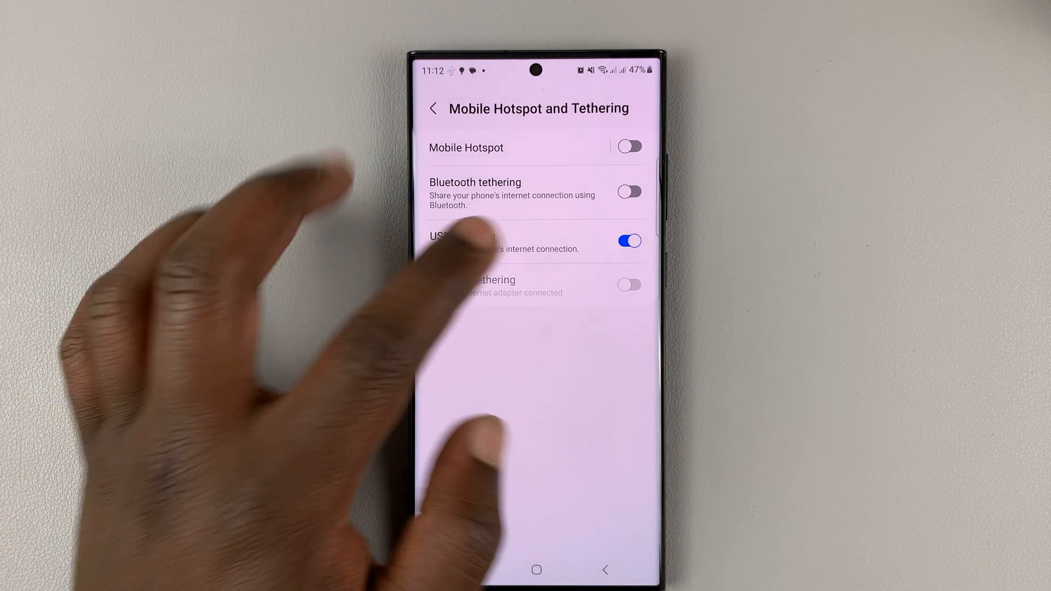
pyautogui.click(629, 241)
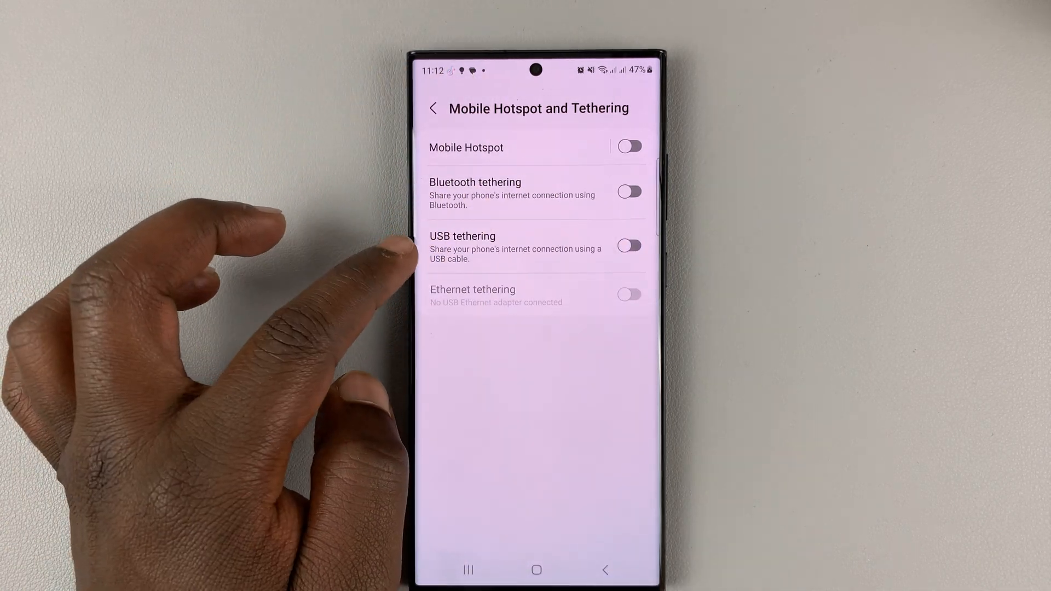
pyautogui.click(629, 245)
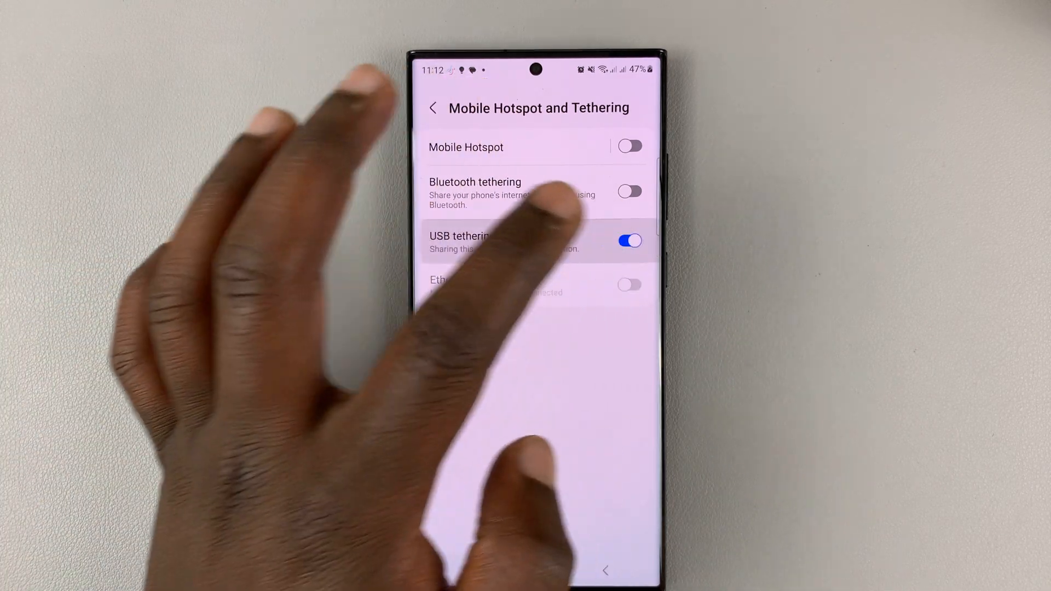
pyautogui.click(629, 241)
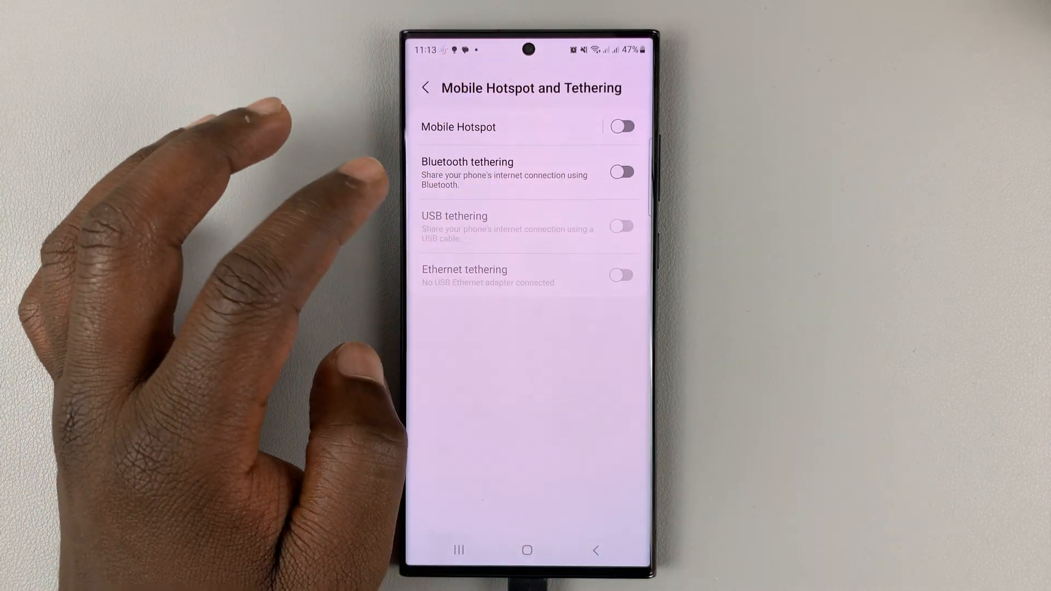
# With the USB cable connected, switch USB tethering on, then back off
pyautogui.click(620, 226)
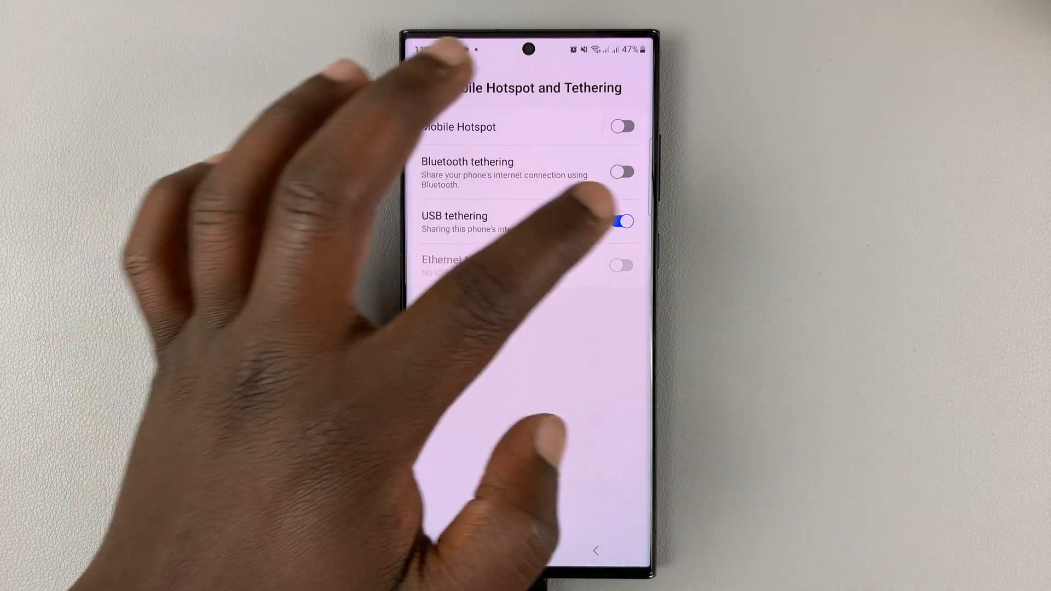
pyautogui.click(621, 222)
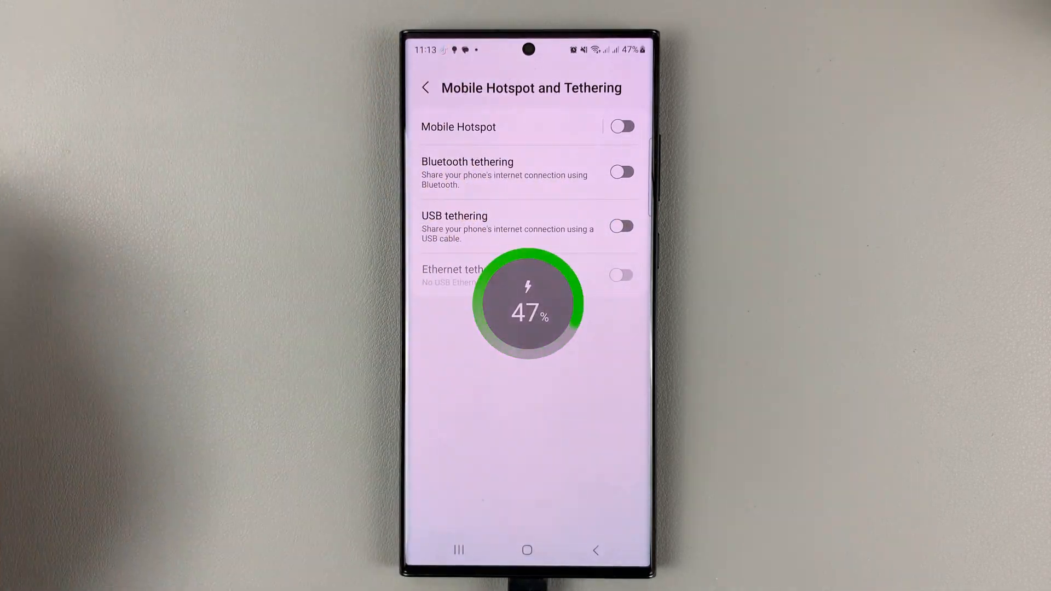